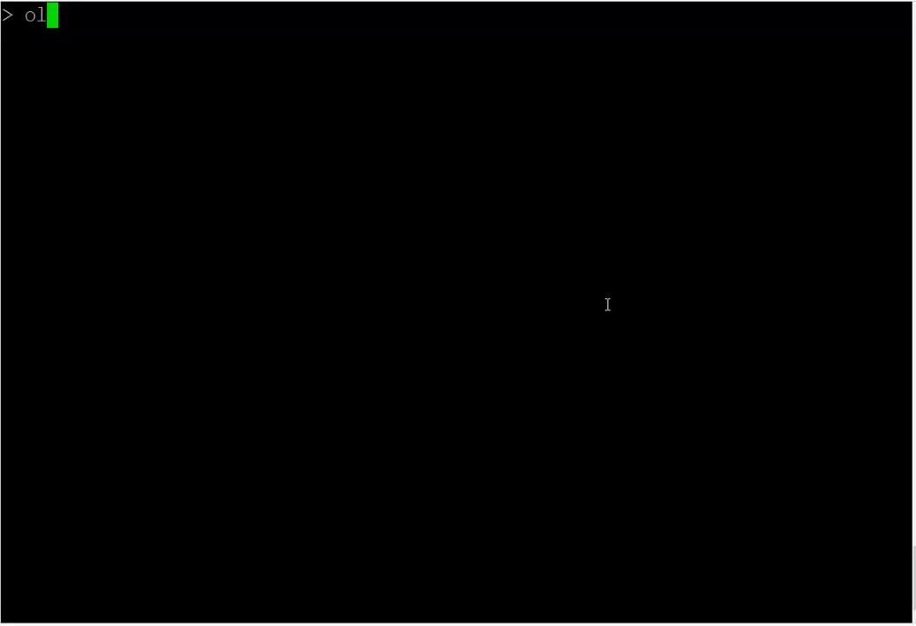
# Step: Run oledump.py on 1-1VGWGOI_QUSV53.xls.zip to list its 12 streams
pyautogui.write('edump.py')
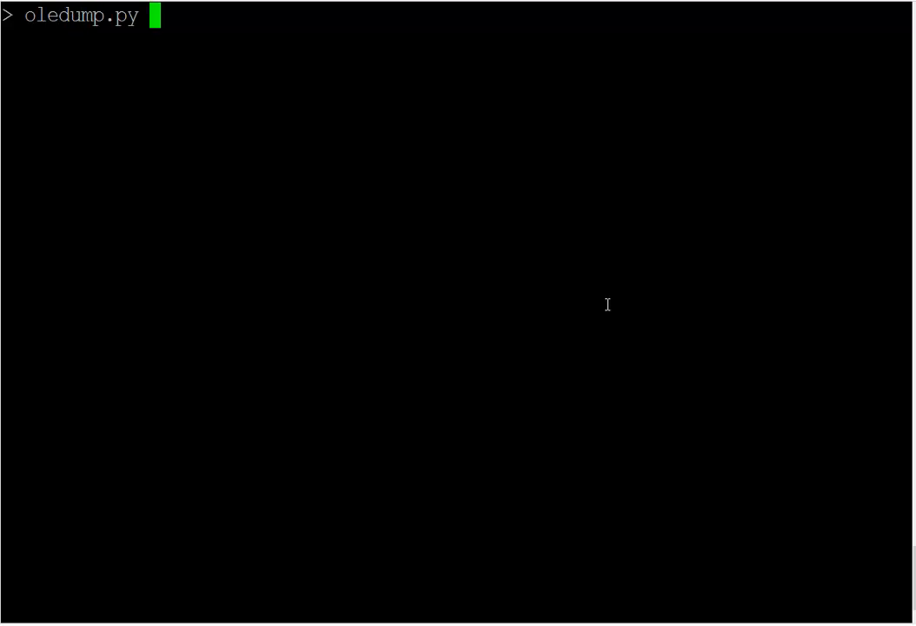
pyautogui.write('1-1VGWGOI_QUSV53.xls.zip')
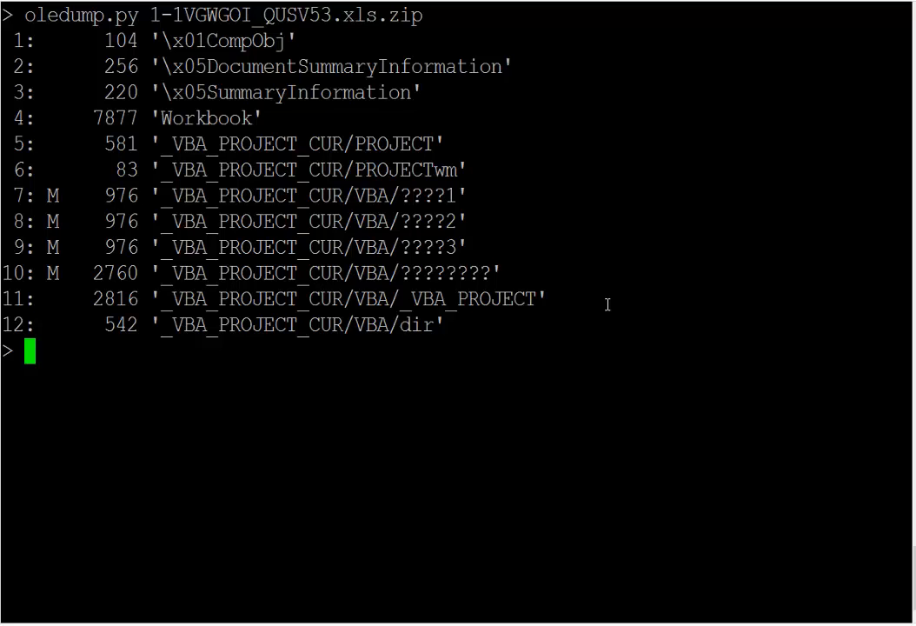
pyautogui.moveTo(61, 268)
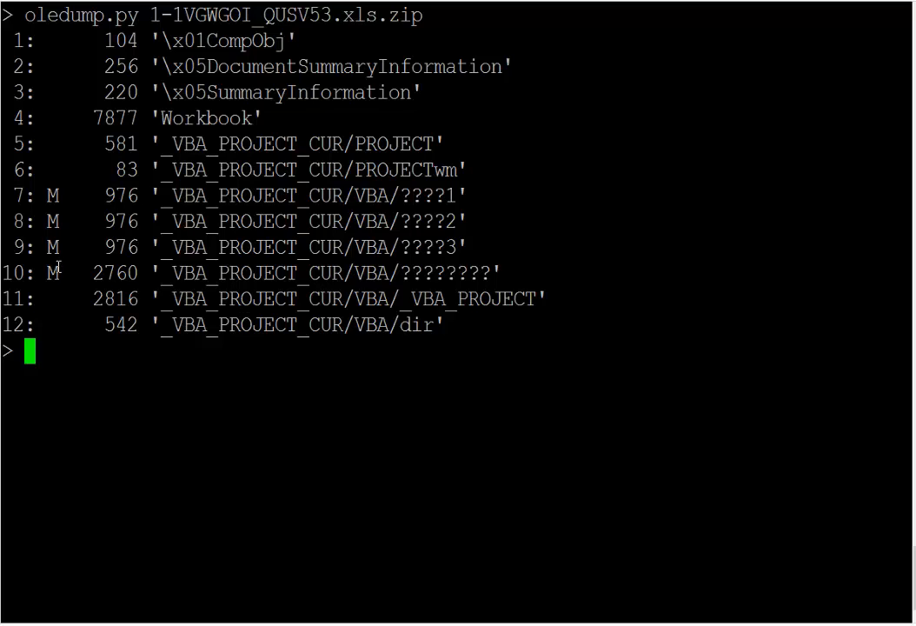
pyautogui.moveTo(473, 280)
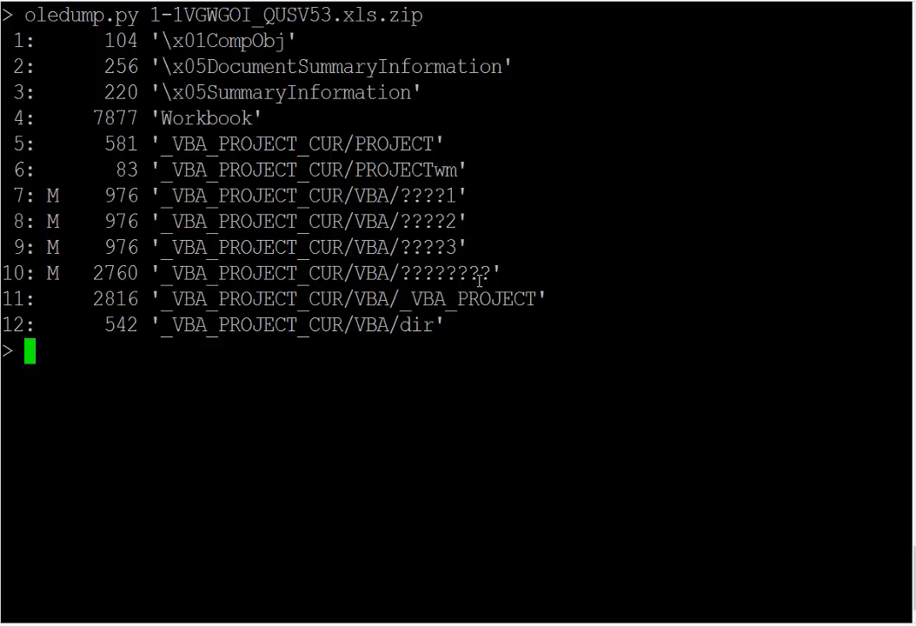
# Step: Re-run oledump.py on the sample with -p plugin_http_heuristics
pyautogui.write('oledump.py 1-1VGWGOI_QUSV53.xls.zip -')
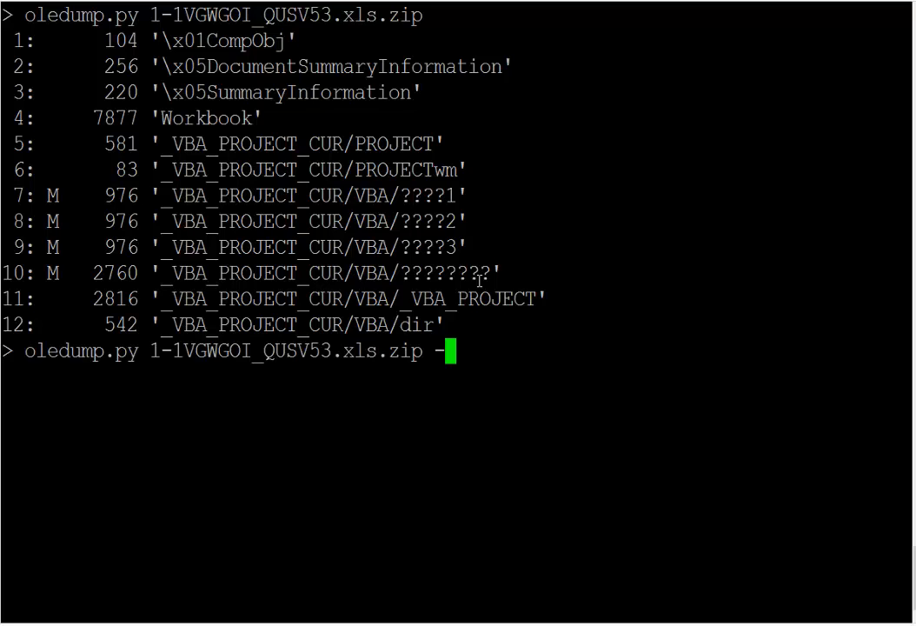
pyautogui.write('p plugi')
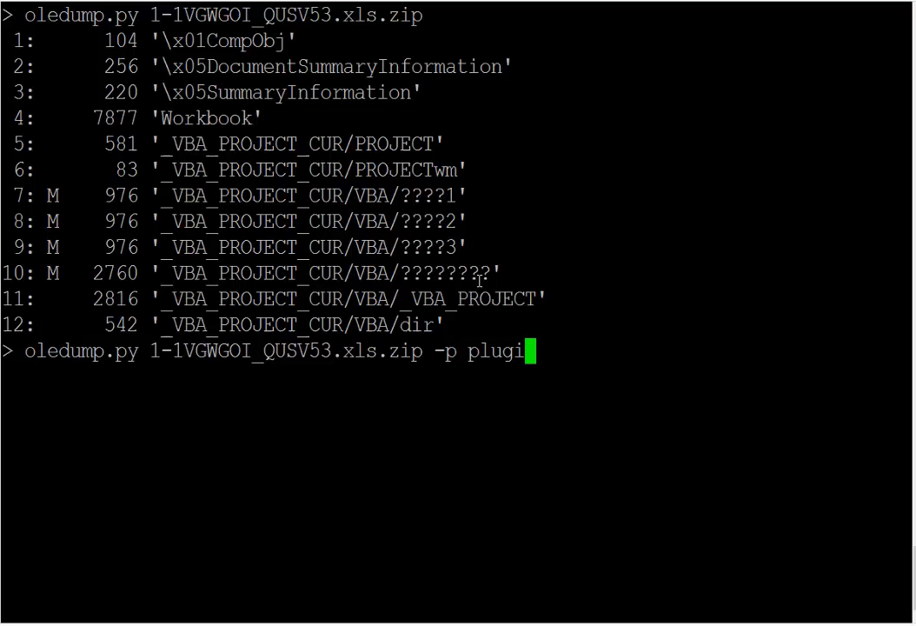
pyautogui.write('n_http')
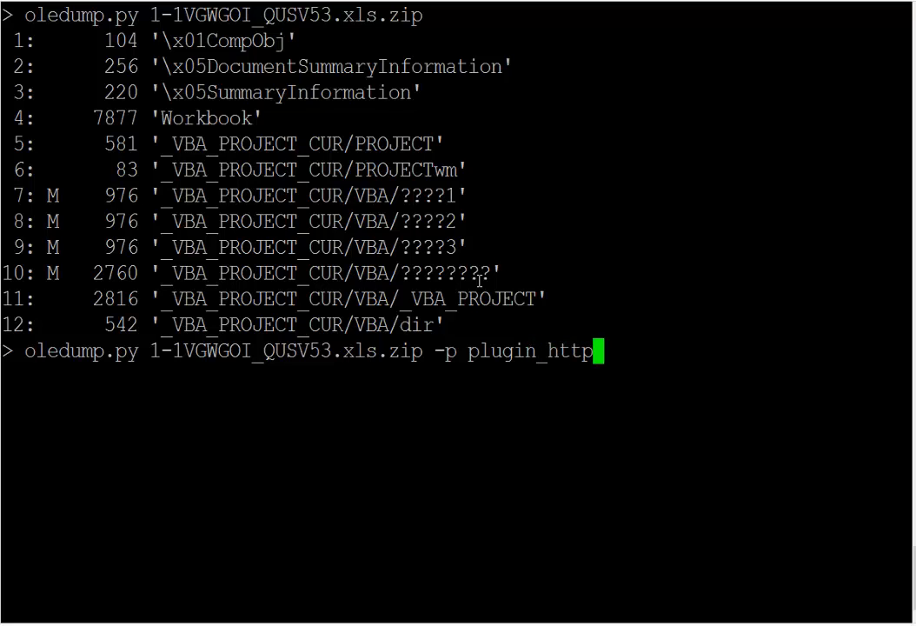
pyautogui.write('heuristics')
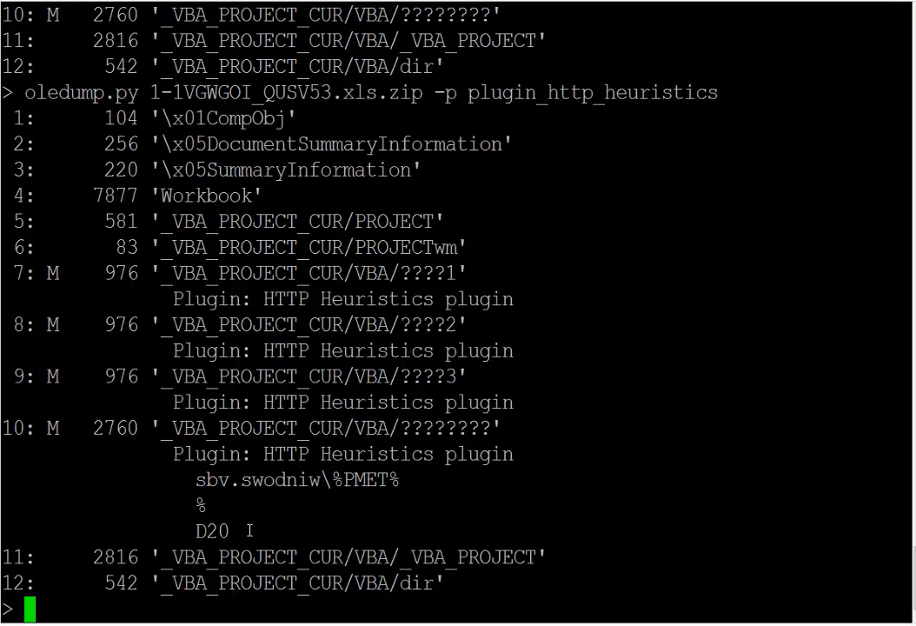
pyautogui.moveTo(403, 480)
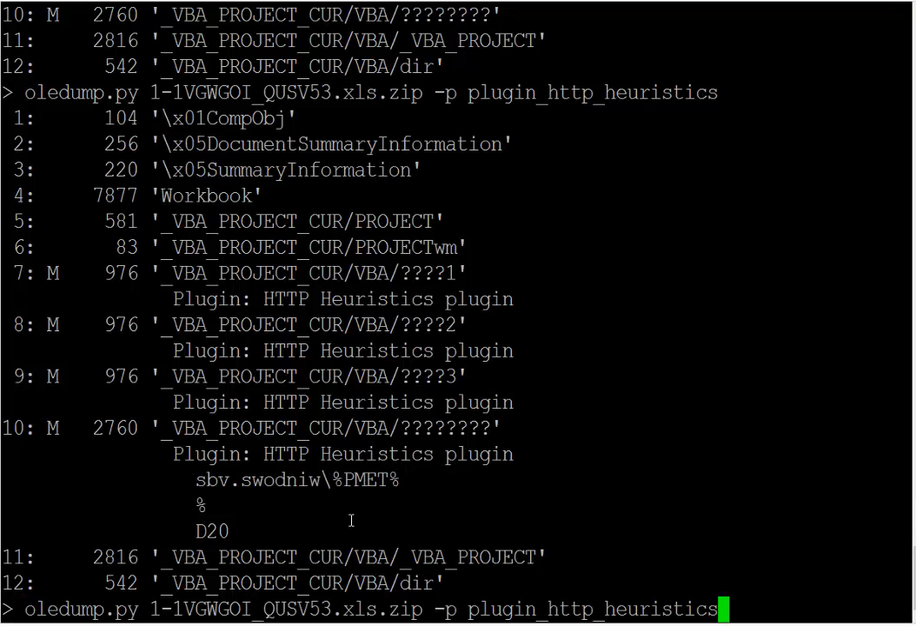
# Step: Replace the plugin option with -s 10 -v to decompress stream 10's VBA macro
pyautogui.press('BackSpace')
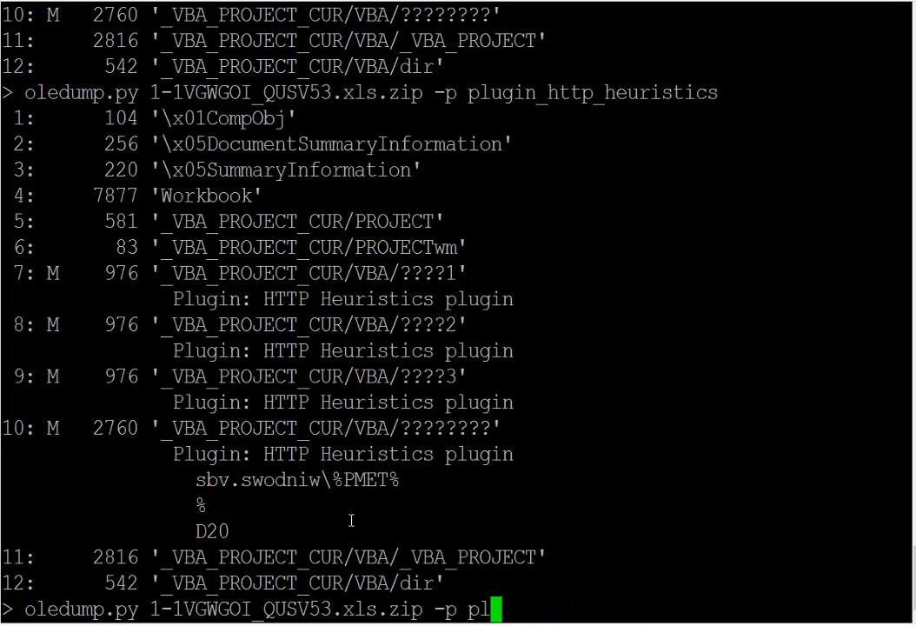
pyautogui.press('BackSpace')
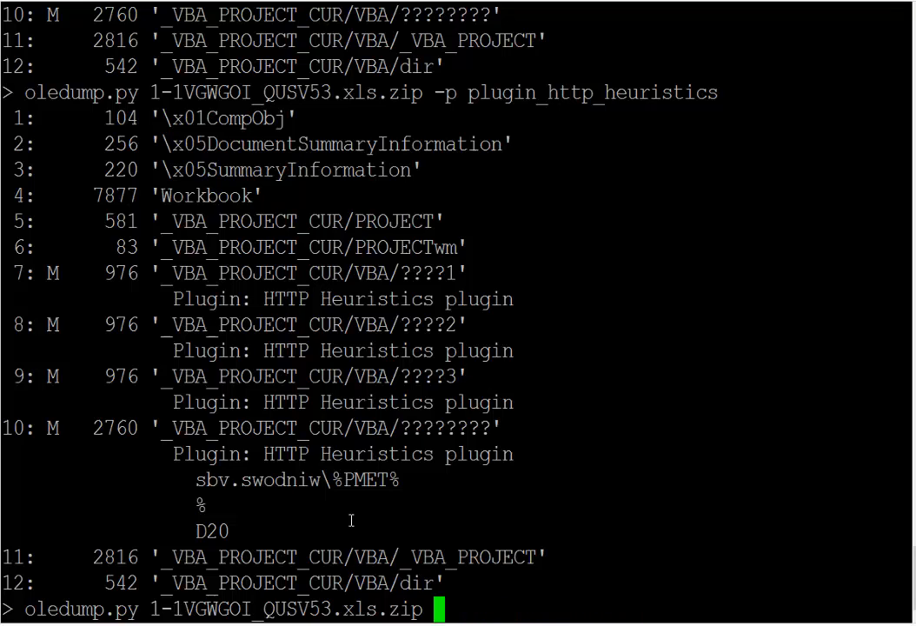
pyautogui.write('-s 1')
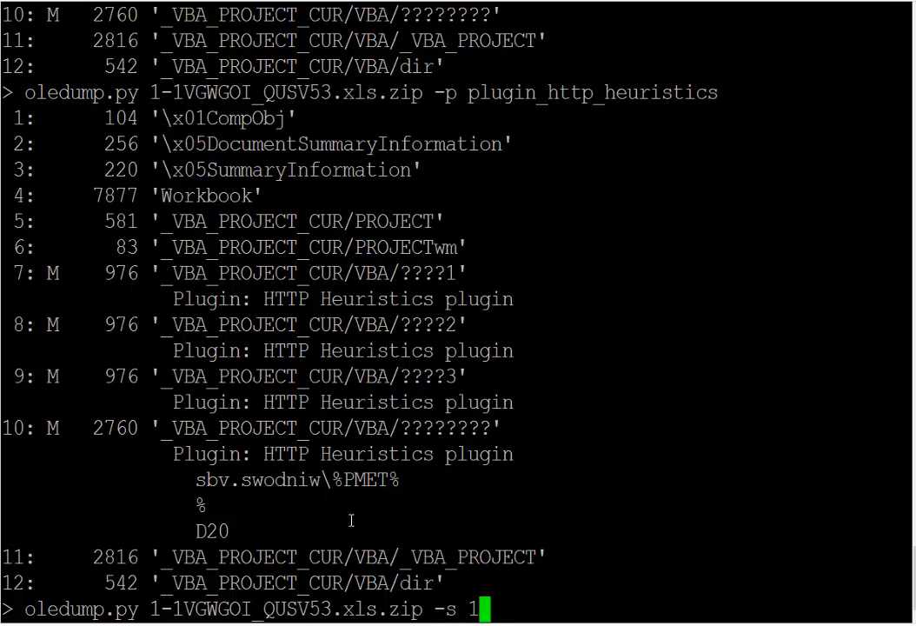
pyautogui.write('0 -')
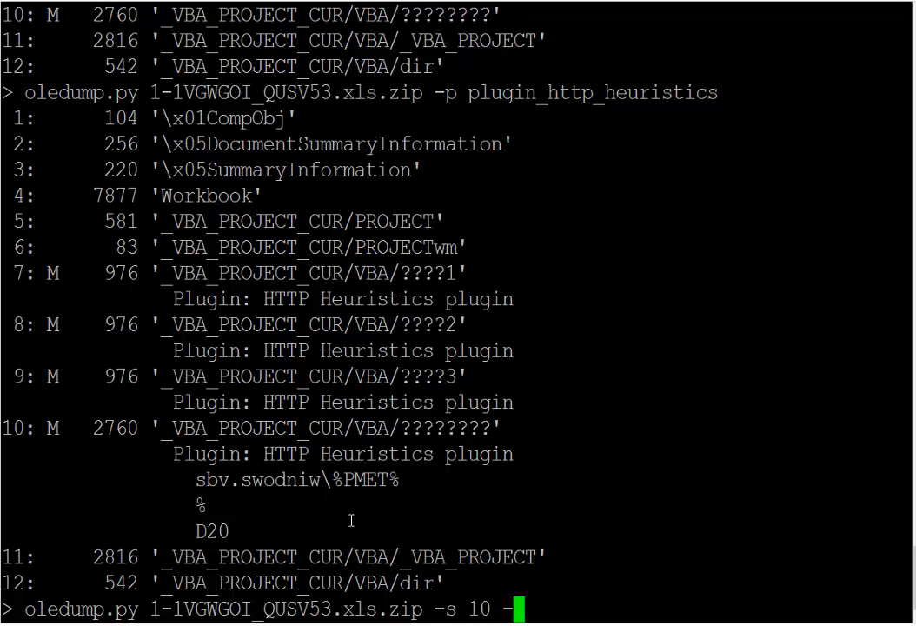
pyautogui.write('v')
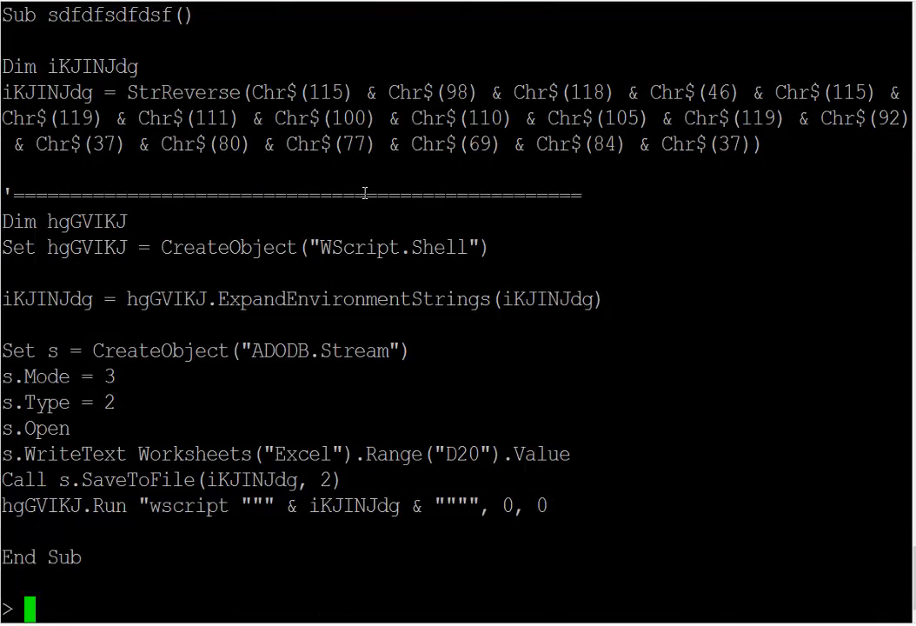
pyautogui.moveTo(139, 441)
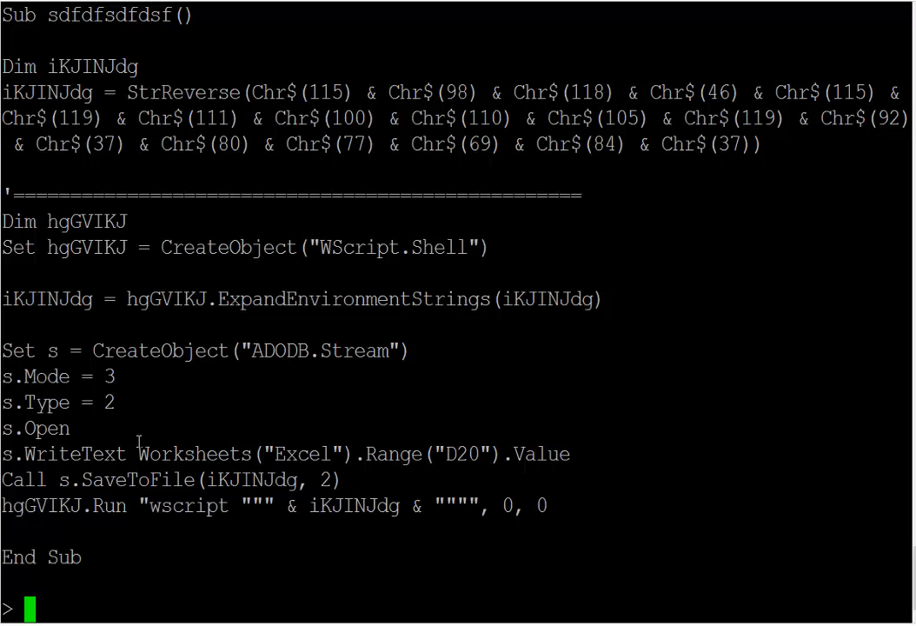
# Step: Highlight the D20 cell reference and the Run call in the macro source
pyautogui.doubleClick(174, 454)
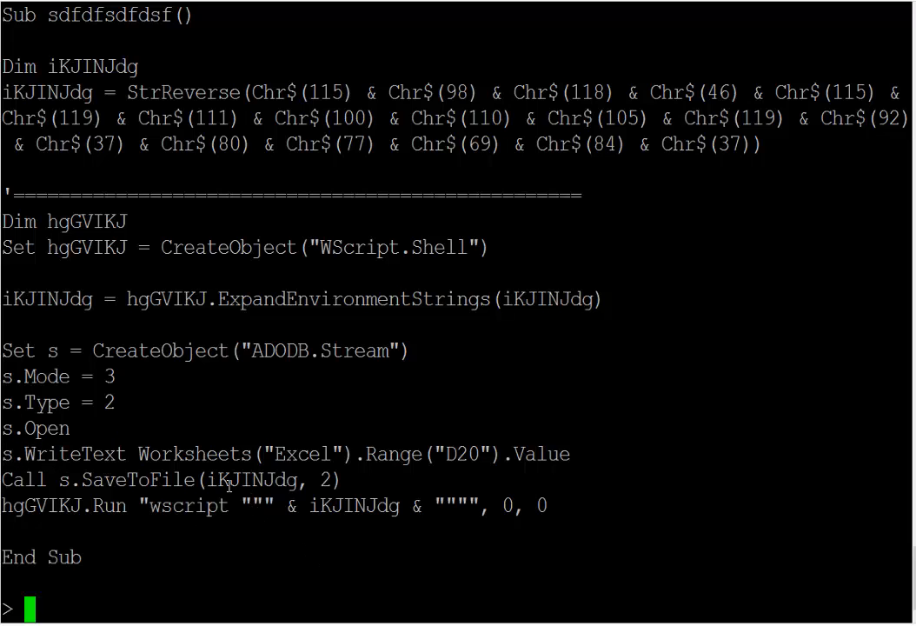
pyautogui.doubleClick(104, 504)
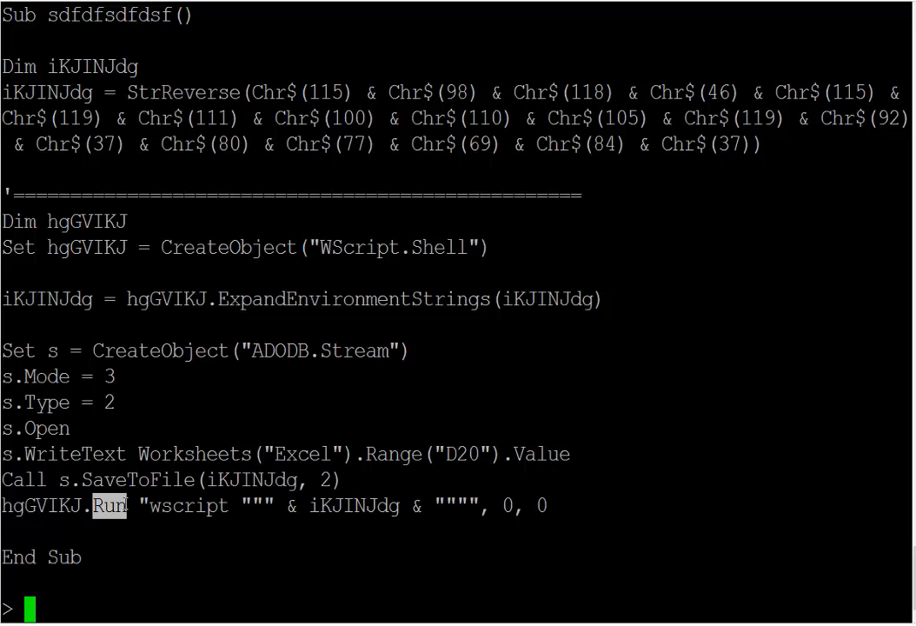
pyautogui.moveTo(339, 570)
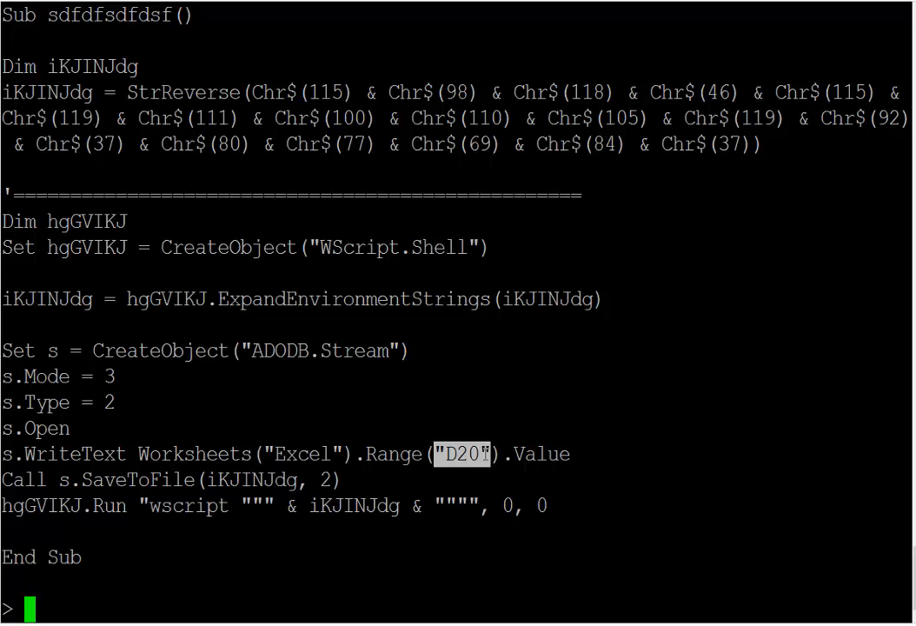
# Step: Run oledump.py -p plugin_biff on the sample to list the Workbook stream's BIFF records
pyautogui.write('oledump.py')
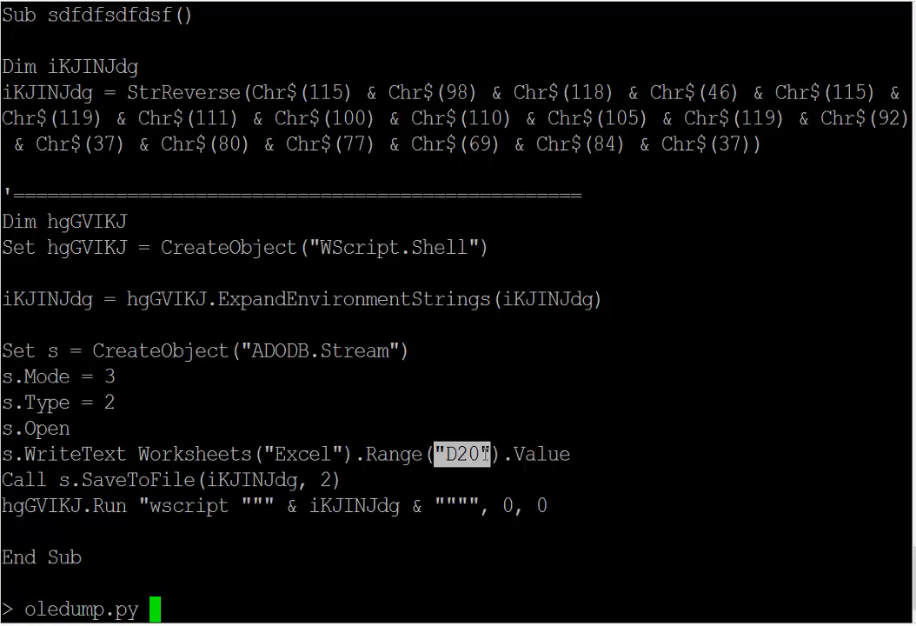
pyautogui.write('-p')
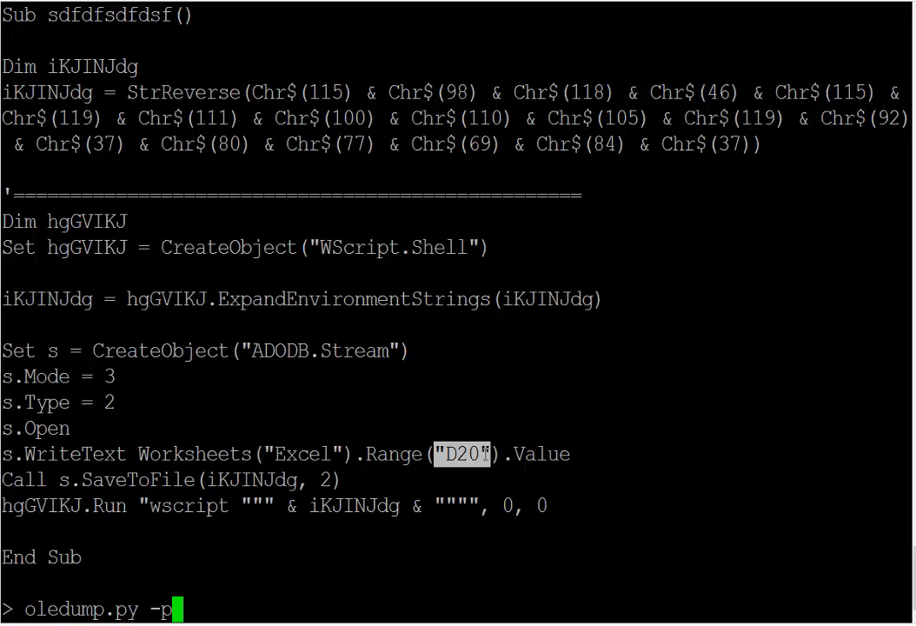
pyautogui.write('plu')
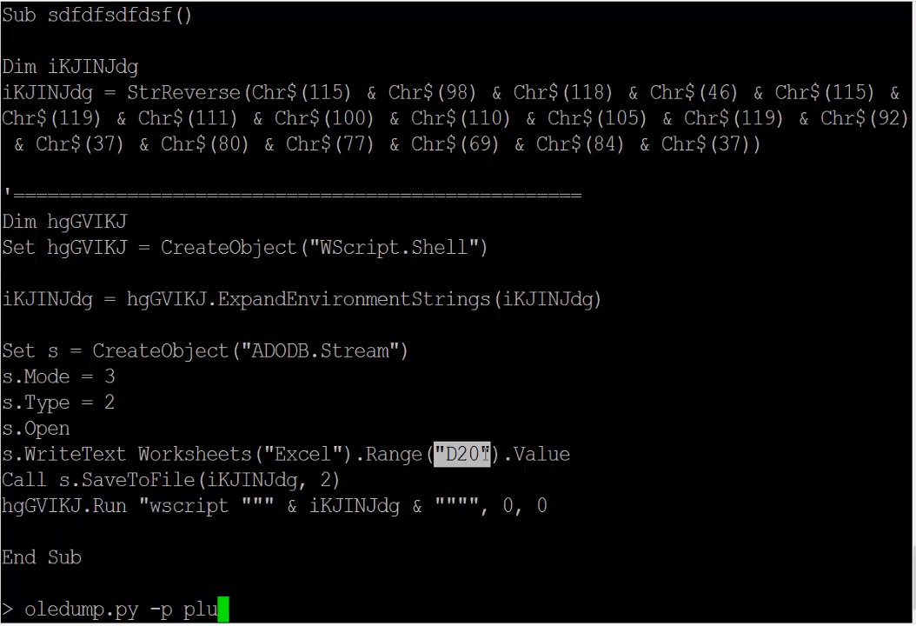
pyautogui.write('gin_bi')
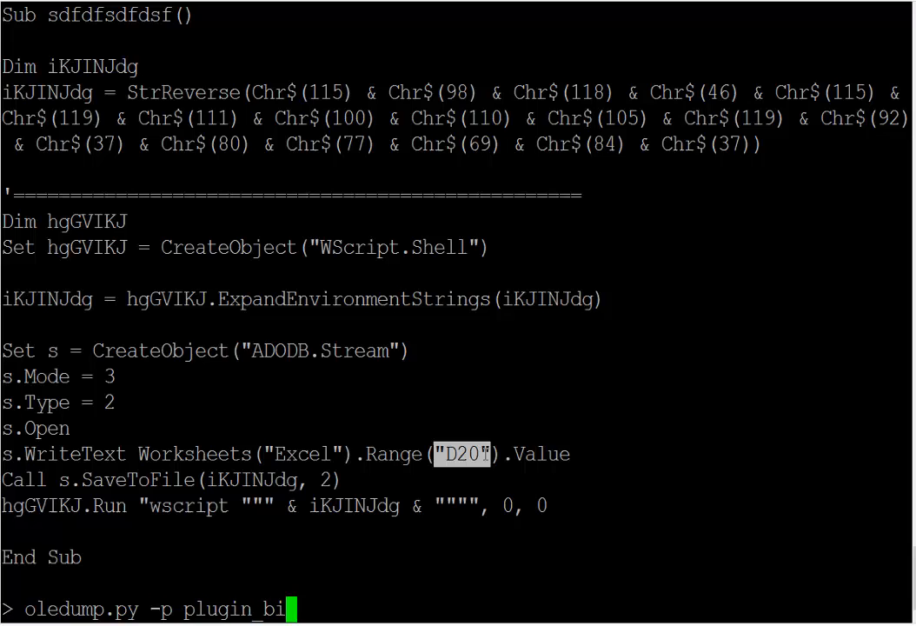
pyautogui.write('ff')
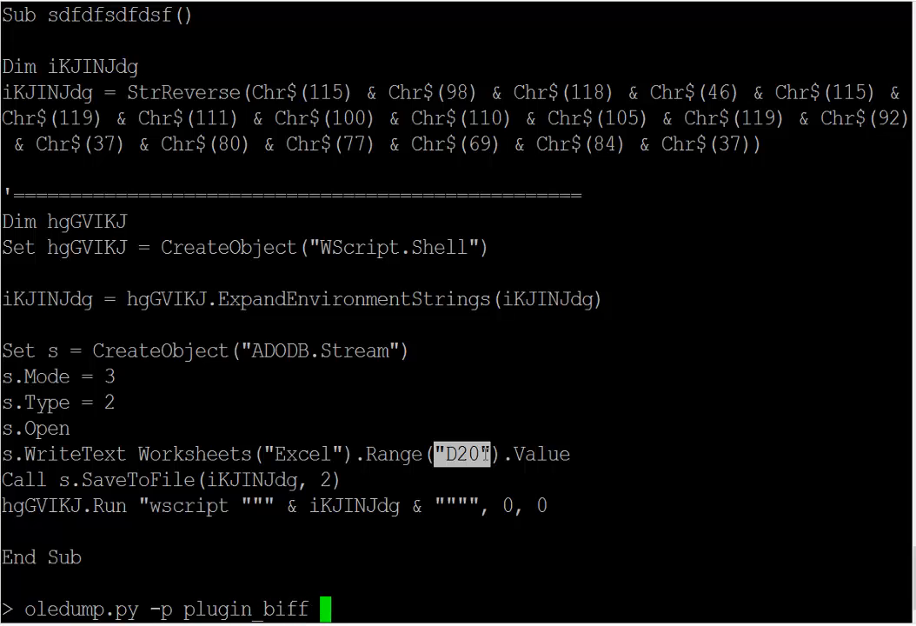
pyautogui.write('1-1VGWGOI_QUSV53.xls.zip')
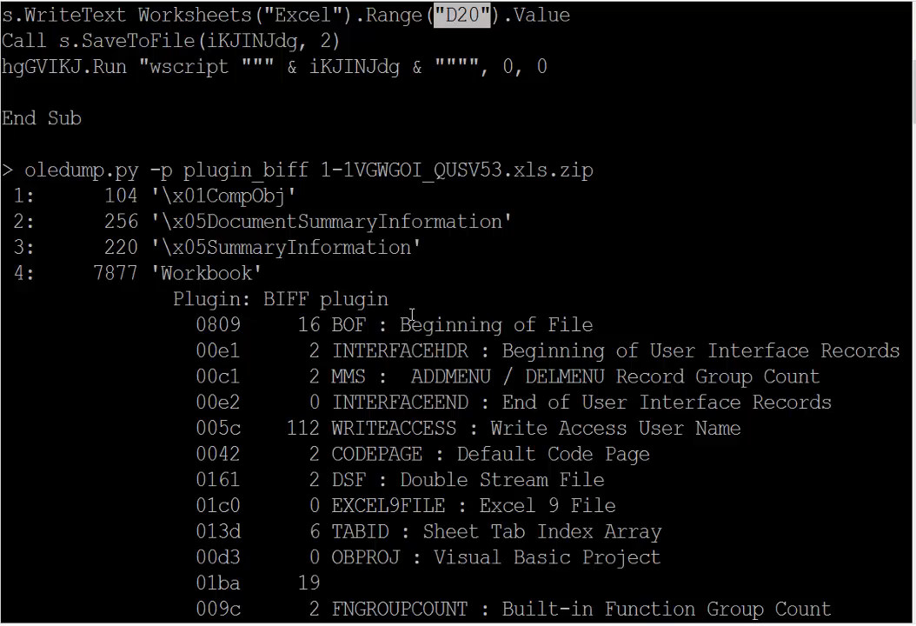
pyautogui.moveTo(270, 341)
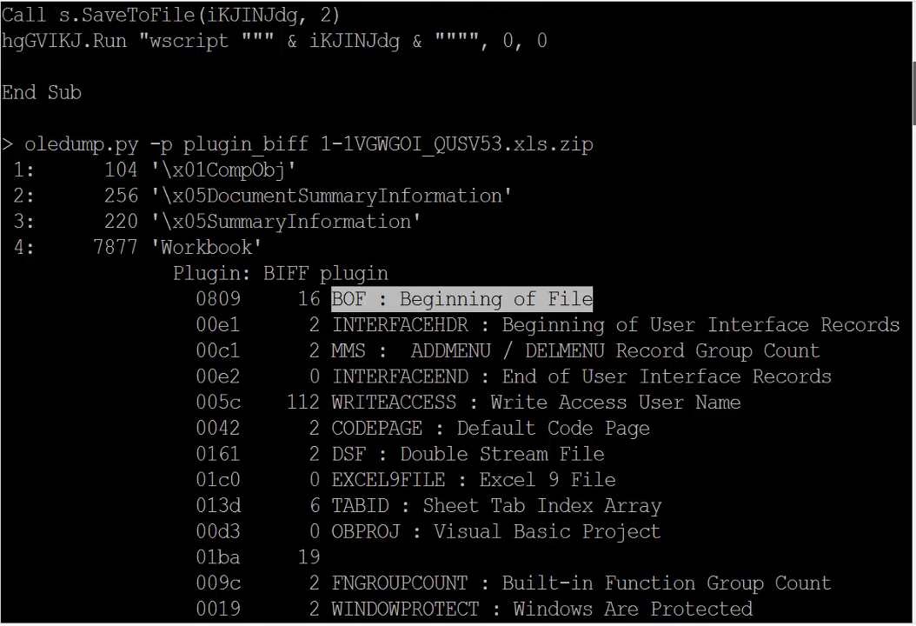
# Step: Run the BIFF plugin with --pluginoptions -s to dump the Shared String Table as ASCII
pyautogui.scroll(-3)
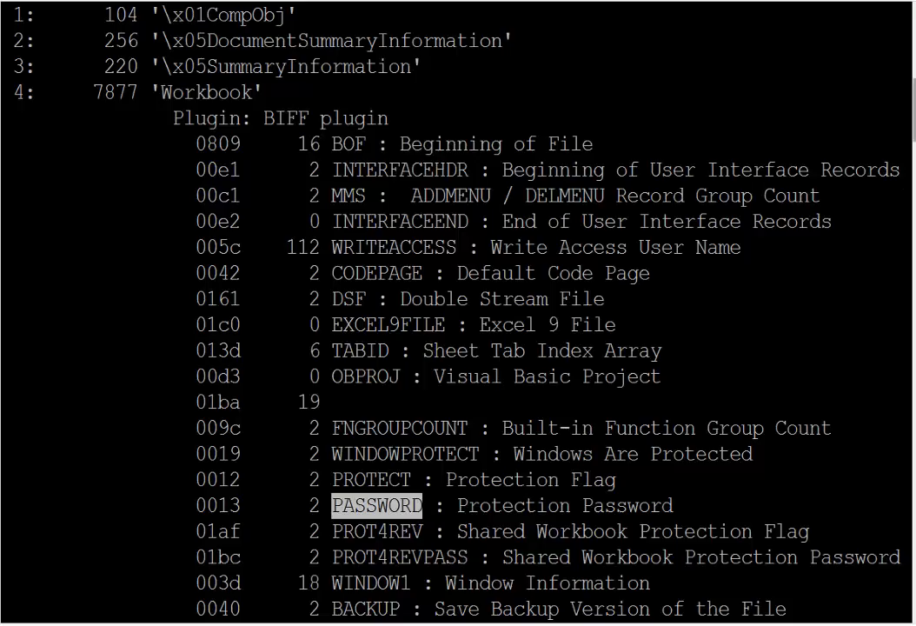
pyautogui.scroll(-3)
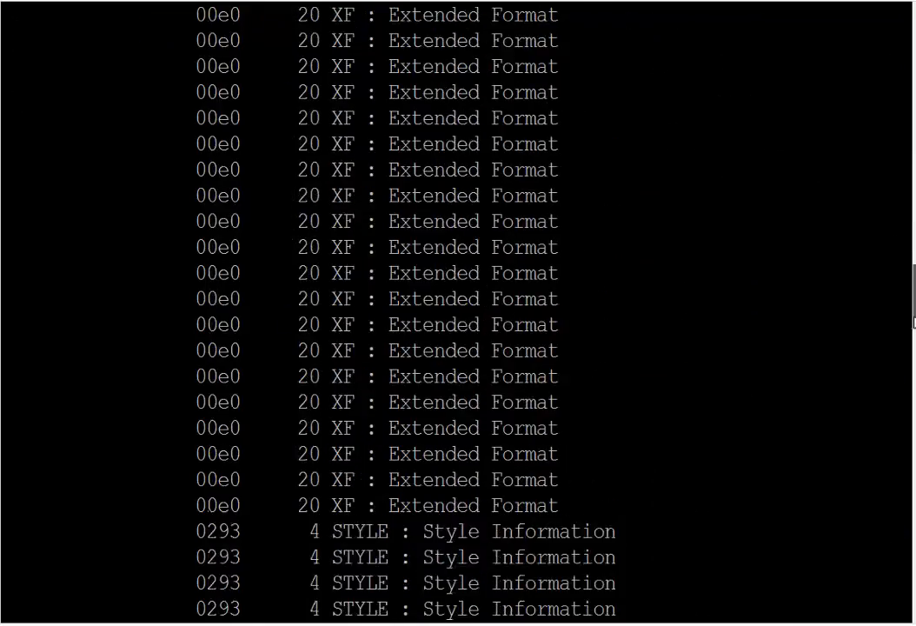
pyautogui.scroll(-3)
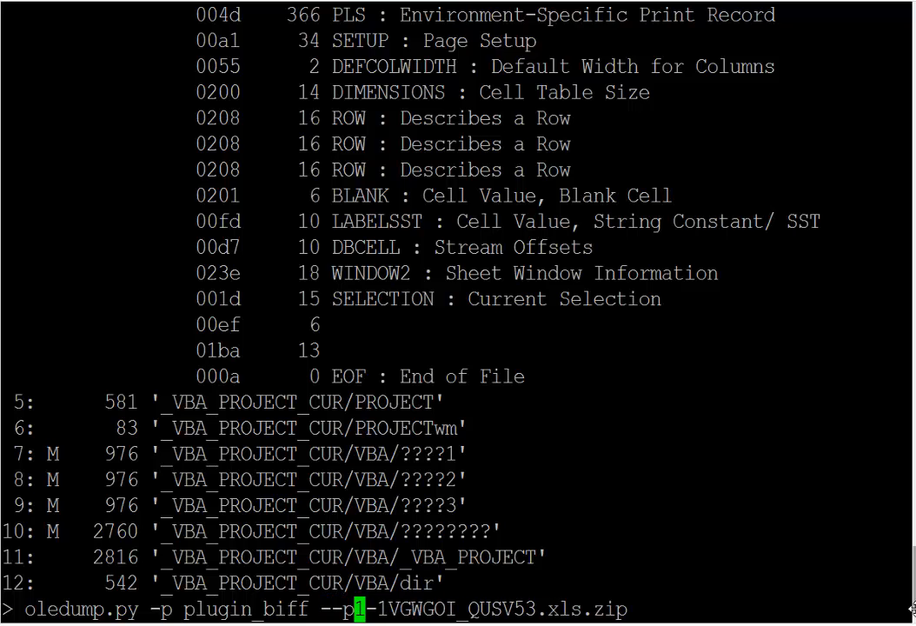
pyautogui.write('lugopti')
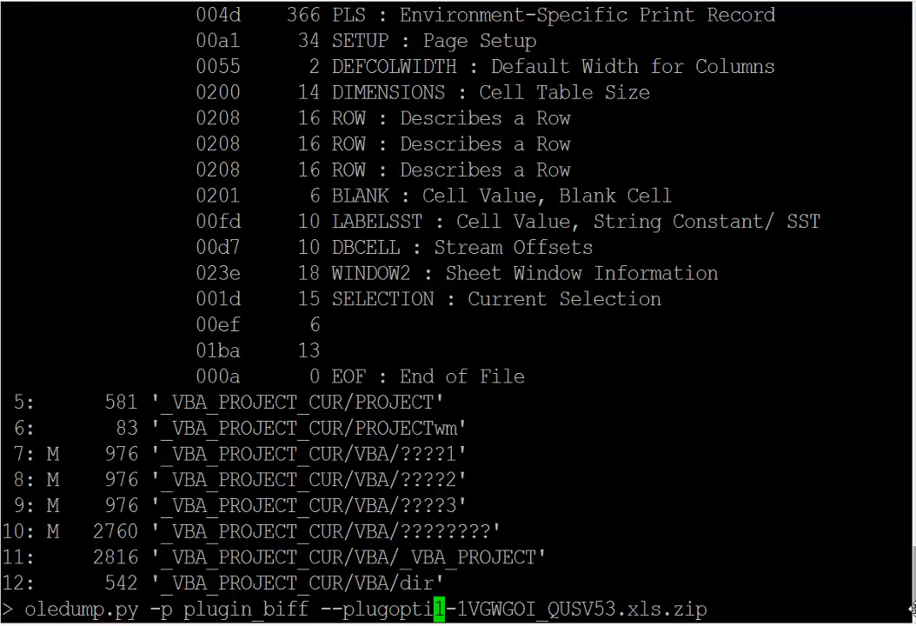
pyautogui.write('ons -s')
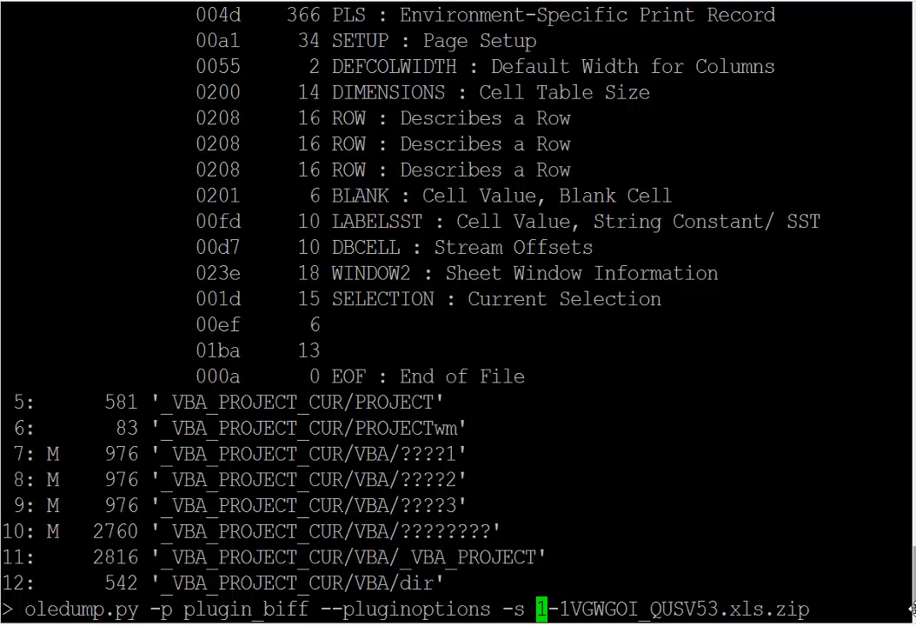
pyautogui.press('Return')
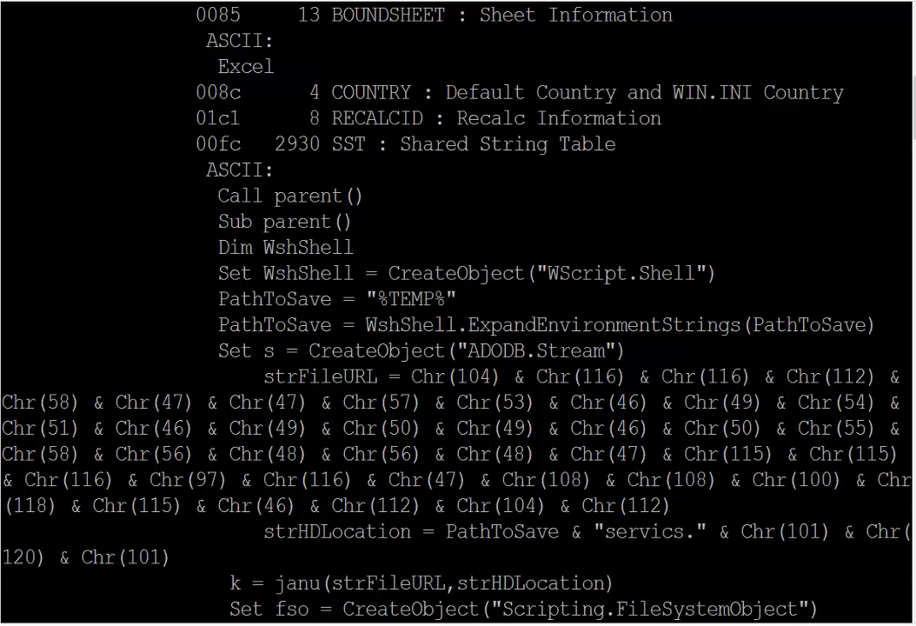
# Step: Scroll the Shared String Table to read the VBScript building a URL from Chr() values
pyautogui.scroll(-3)
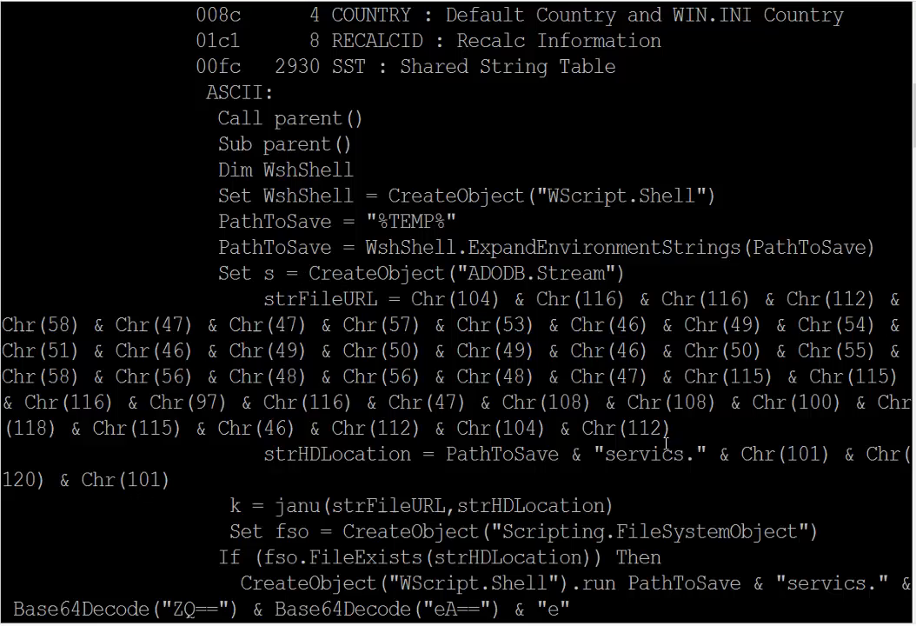
pyautogui.moveTo(635, 434)
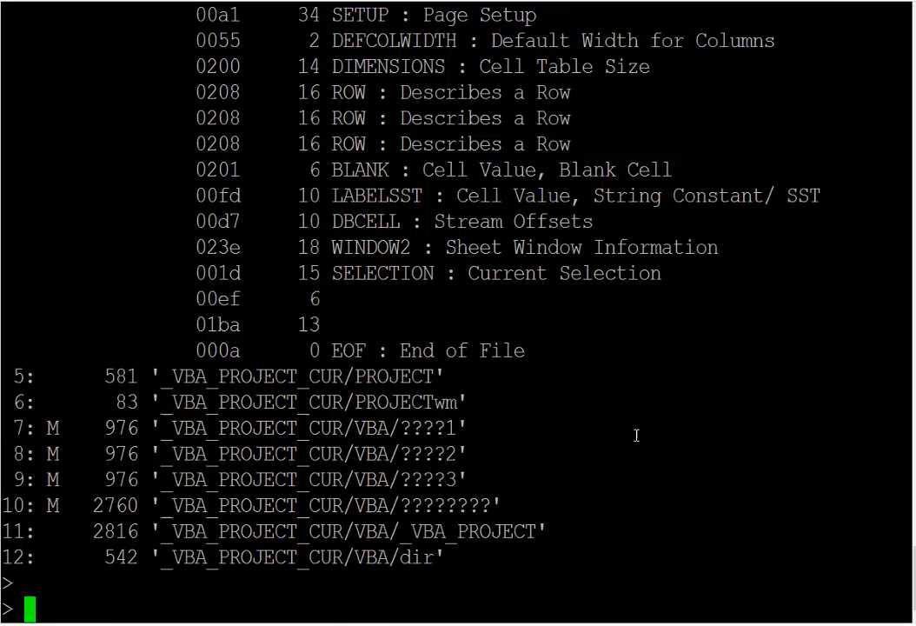
# Step: Show the Chr() regex with cat regex and pipe the BIFF string dump into pcregrep with it
pyautogui.write('cat regex')
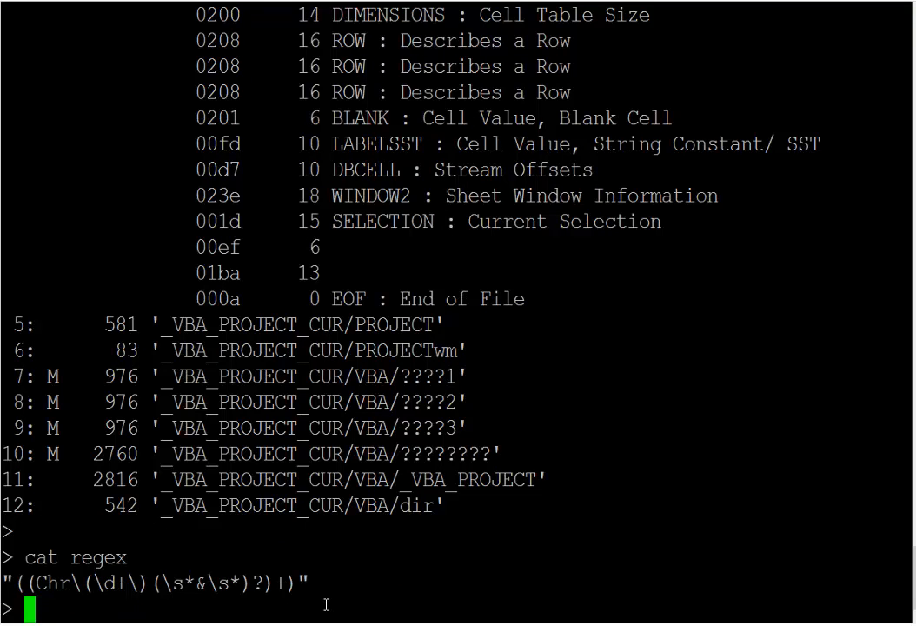
pyautogui.write('oledump.py -p plugin_biff --pluginoptions -s 1-1VGWGOI_QUSV53.xls.zip')
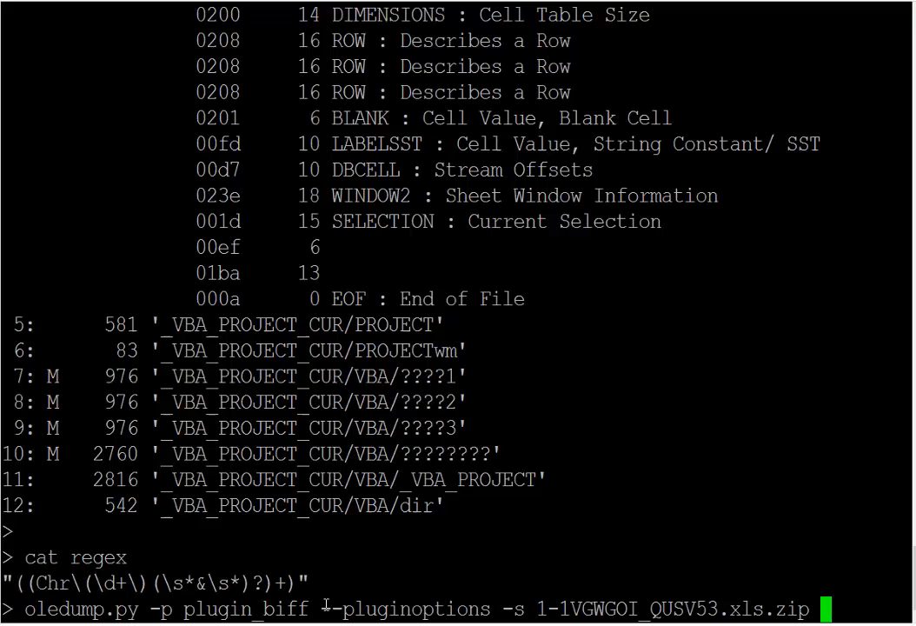
pyautogui.write('|')
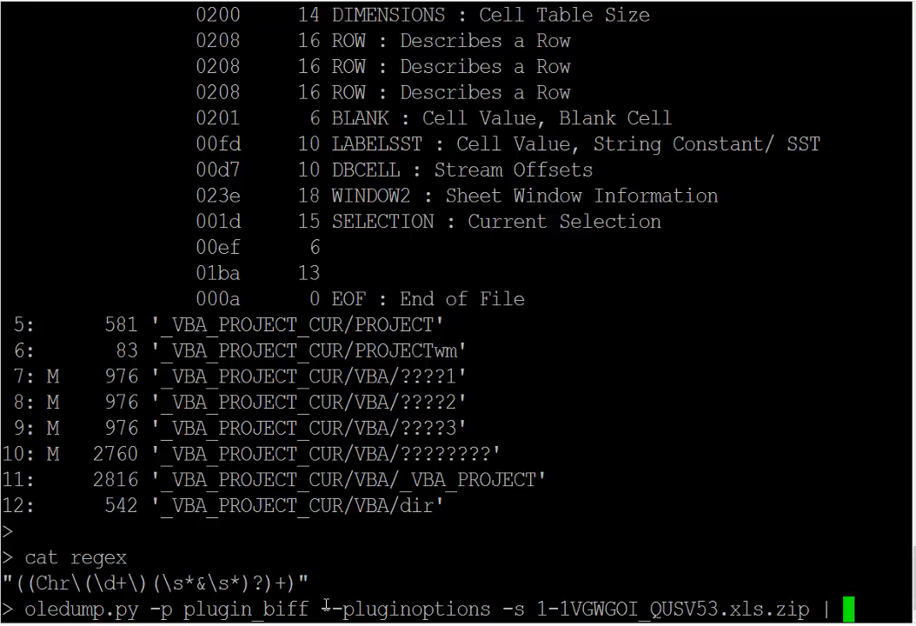
pyautogui.write('pcregrep "((Chr\\(\\d+\\)(\\s*&\\s*)?)+')
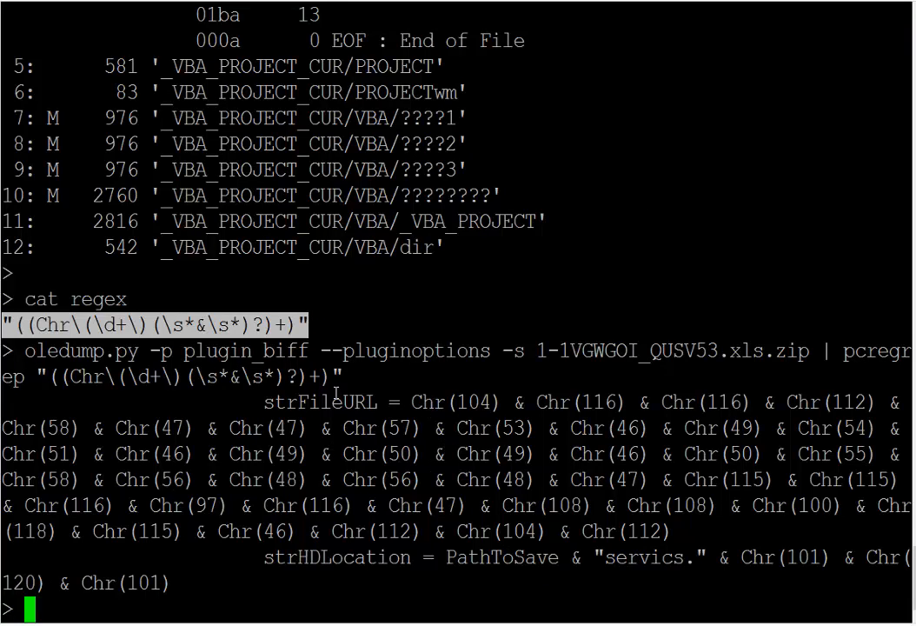
pyautogui.moveTo(295, 557)
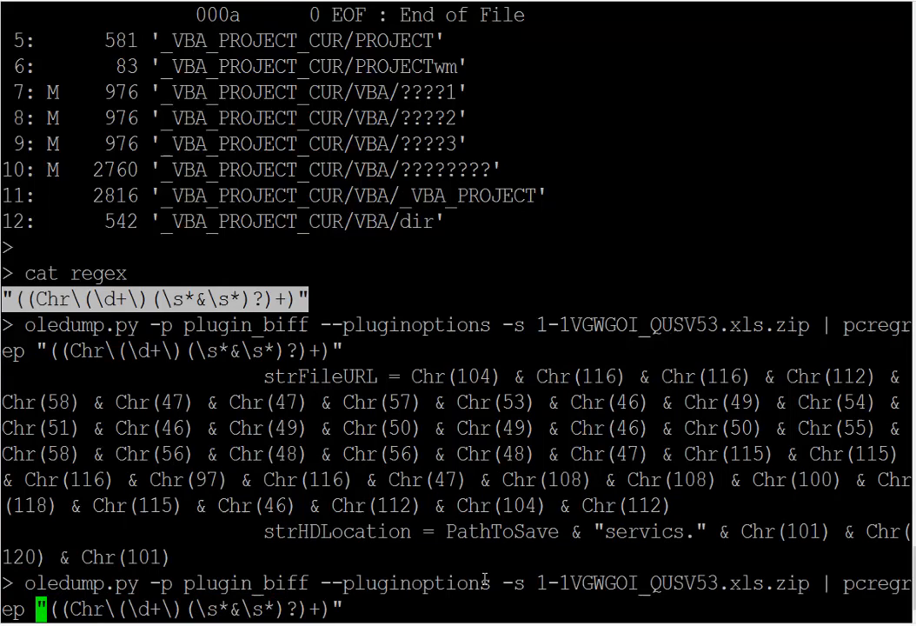
# Step: Add -o to pcregrep so only the bare matched Chr() sequences are printed
pyautogui.write('-o')
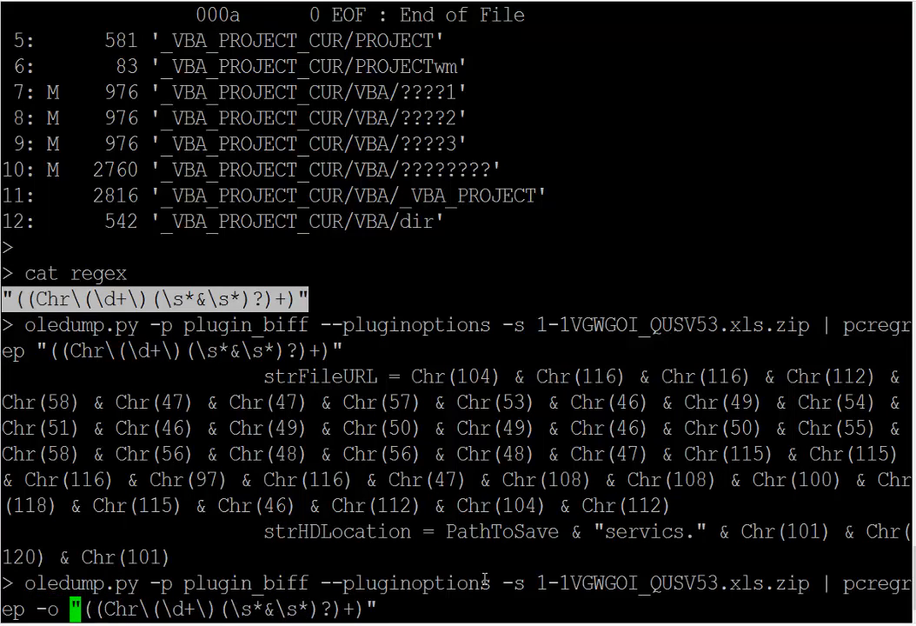
pyautogui.press('Return')
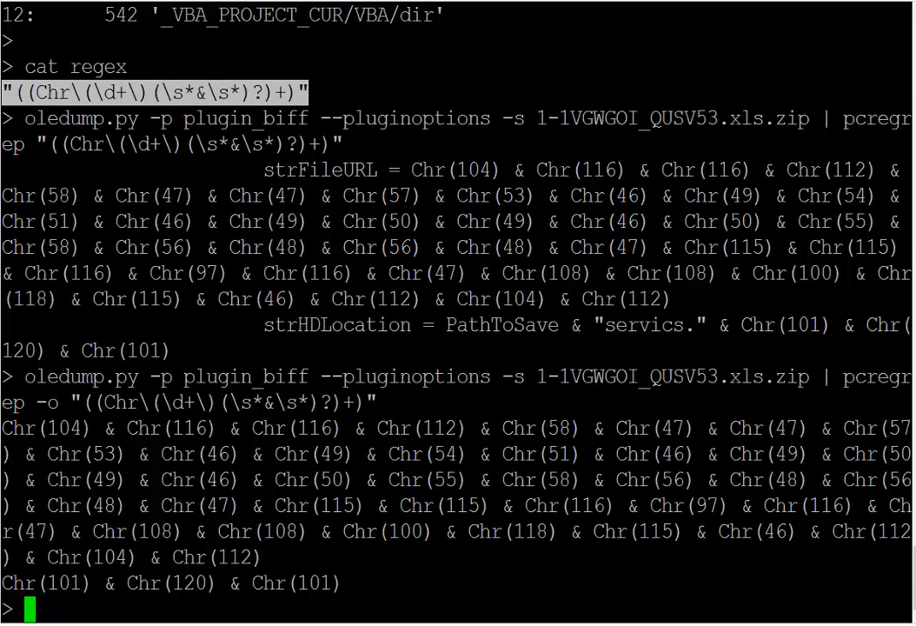
pyautogui.press('Return')
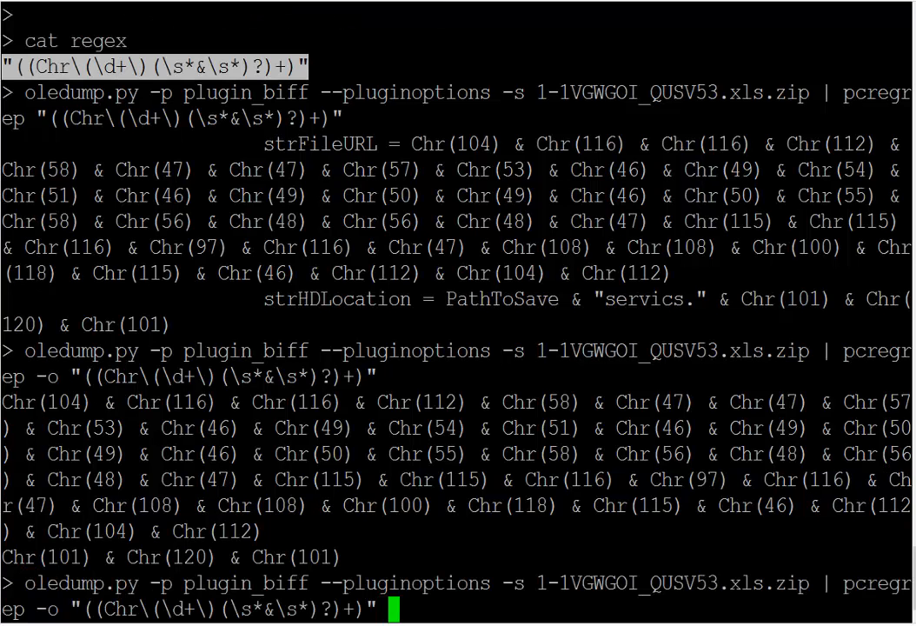
# Step: Append sed "s/^/print /" to prefix each Chr() line with print
pyautogui.write('| se')
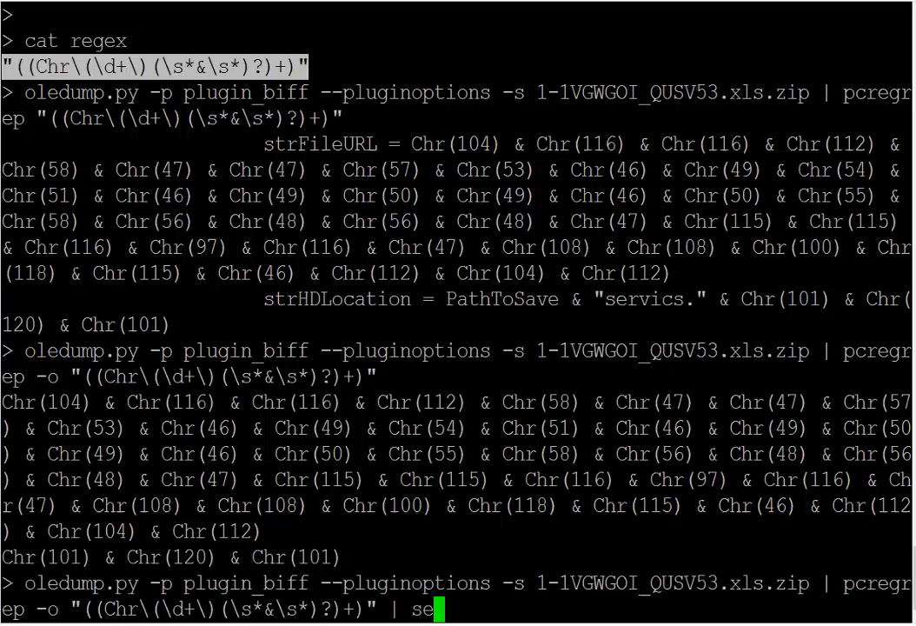
pyautogui.write('d')
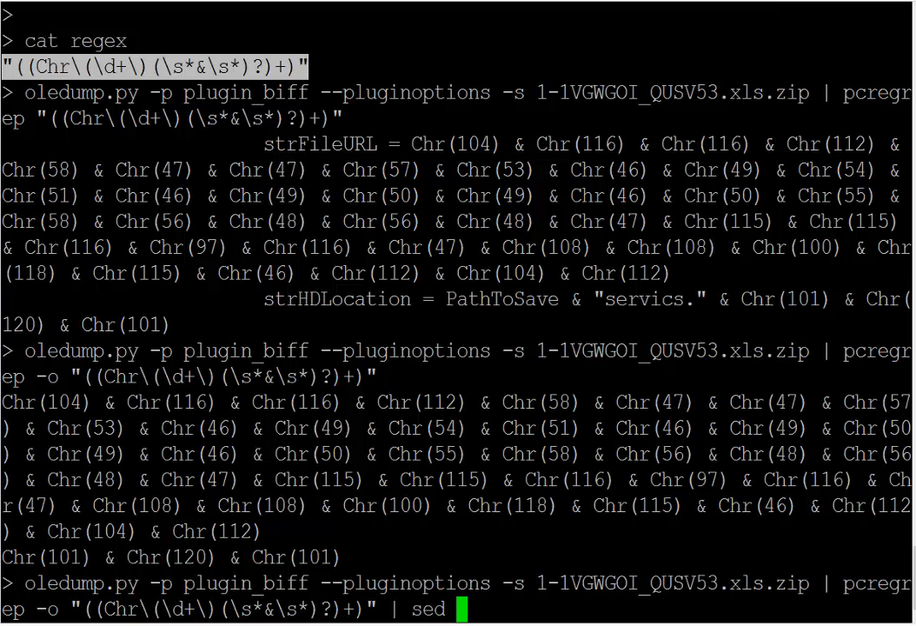
pyautogui.write('"')
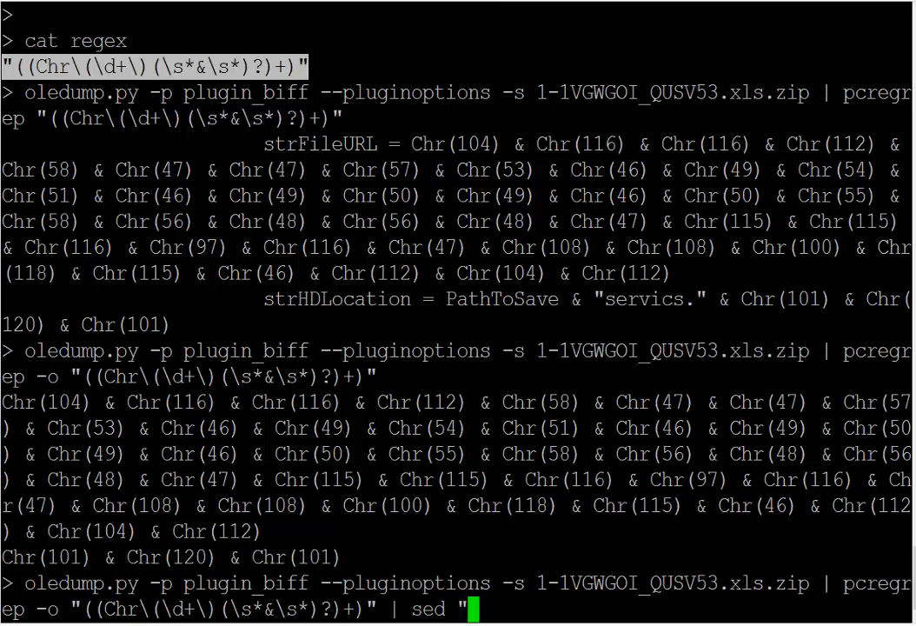
pyautogui.write('s/')
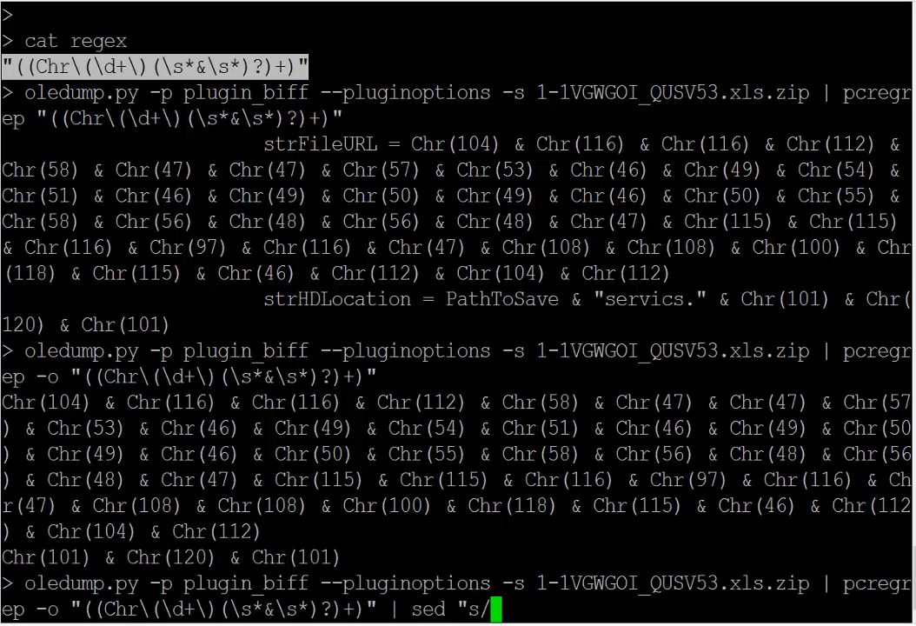
pyautogui.write('^/')
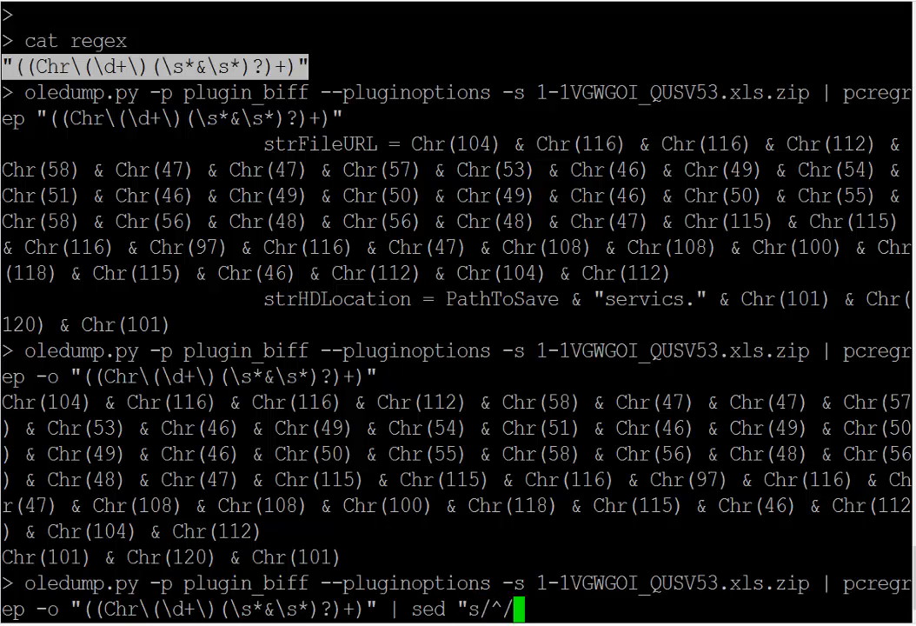
pyautogui.write('print')
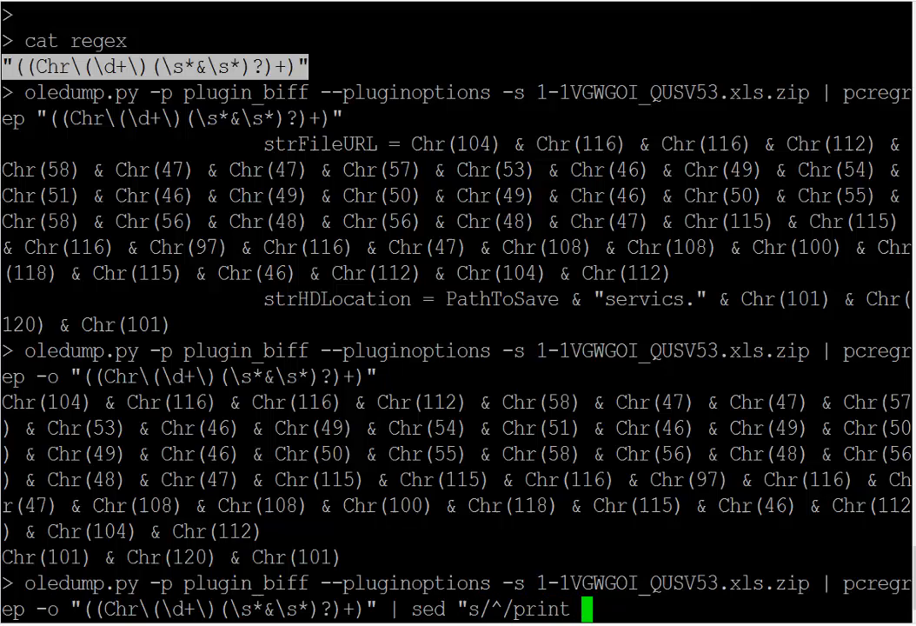
pyautogui.write('/')
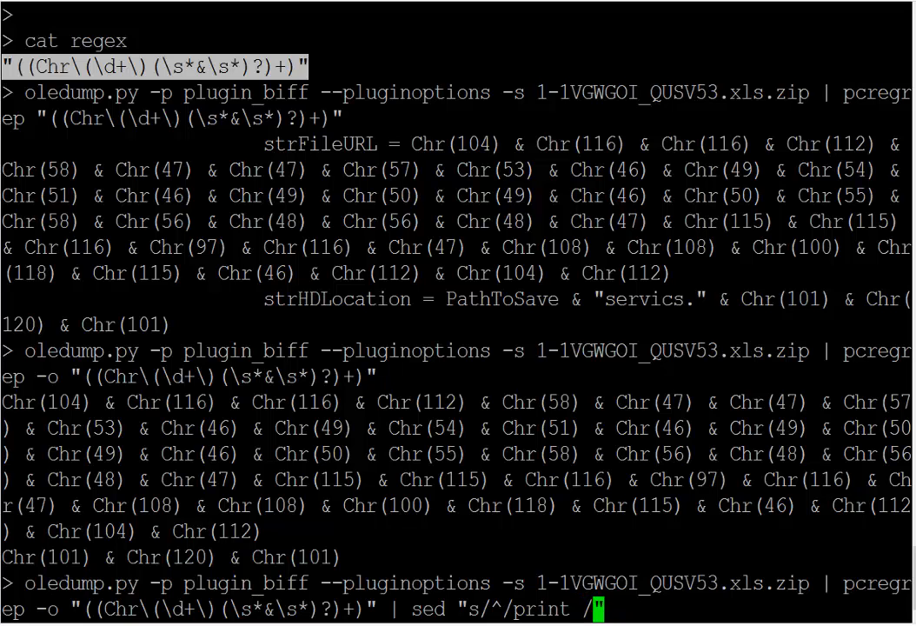
pyautogui.press('Return')
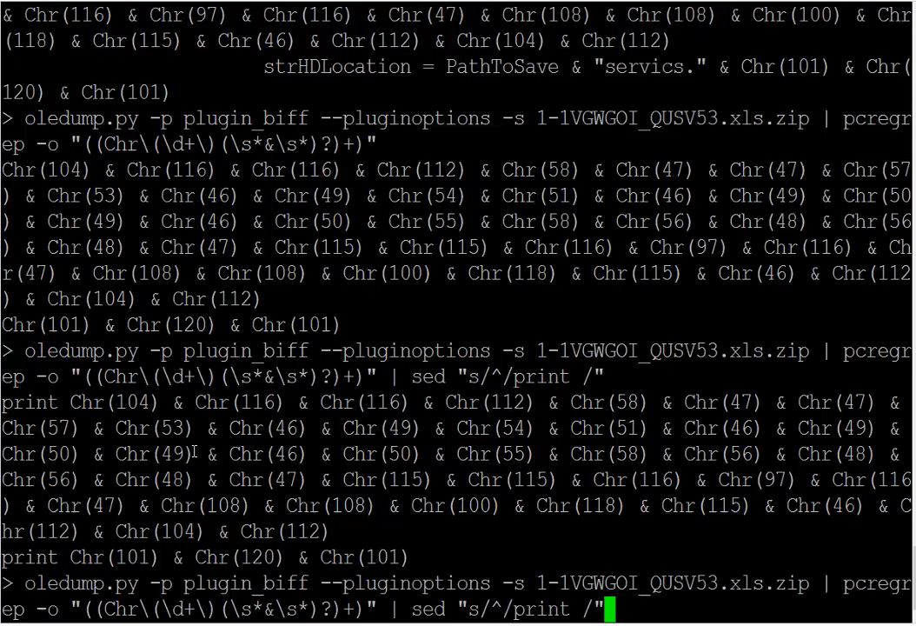
# Step: Append tr "C&" "c+" so each line becomes Python-style chr() concatenation
pyautogui.write('|')
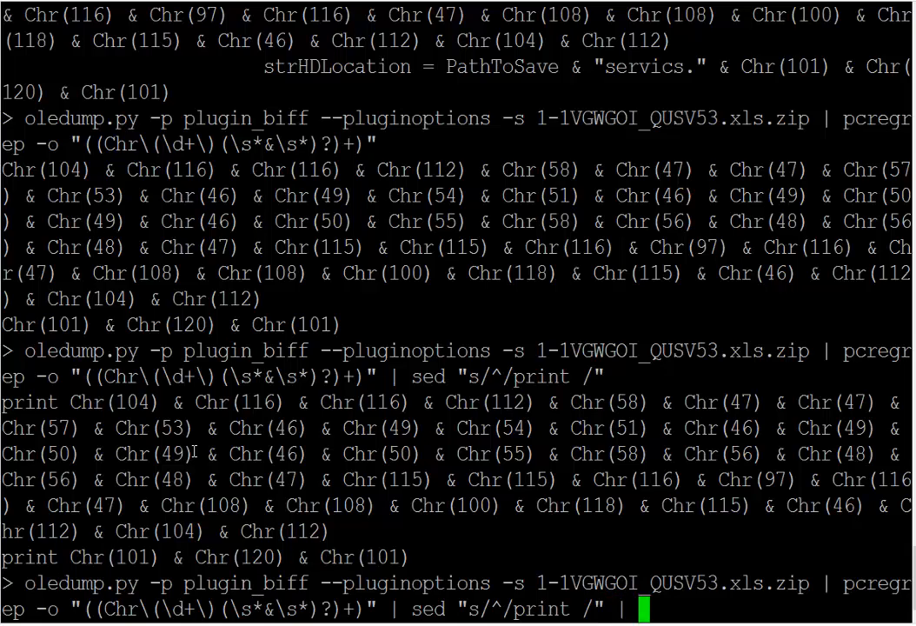
pyautogui.write('tr "C"')
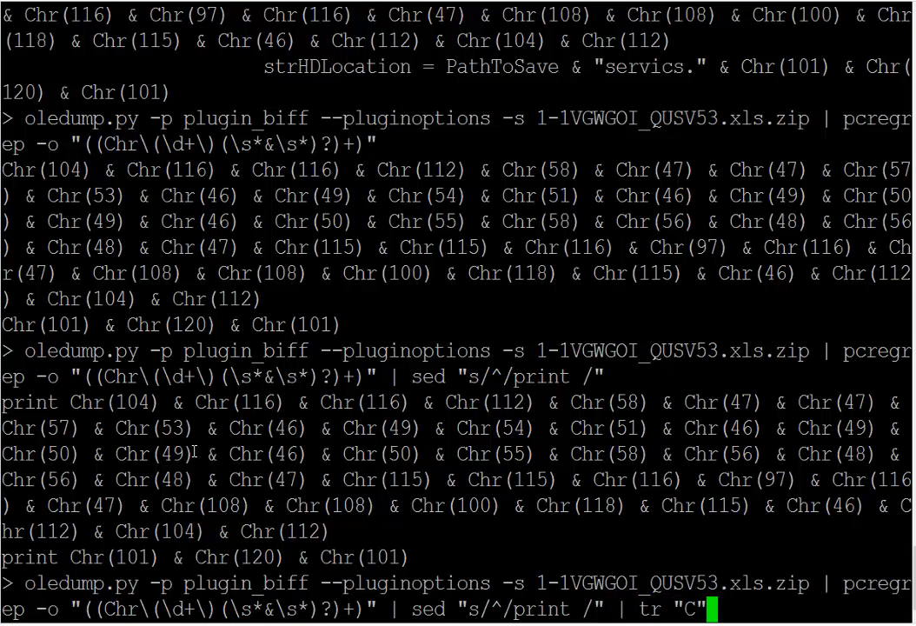
pyautogui.write('"c"')
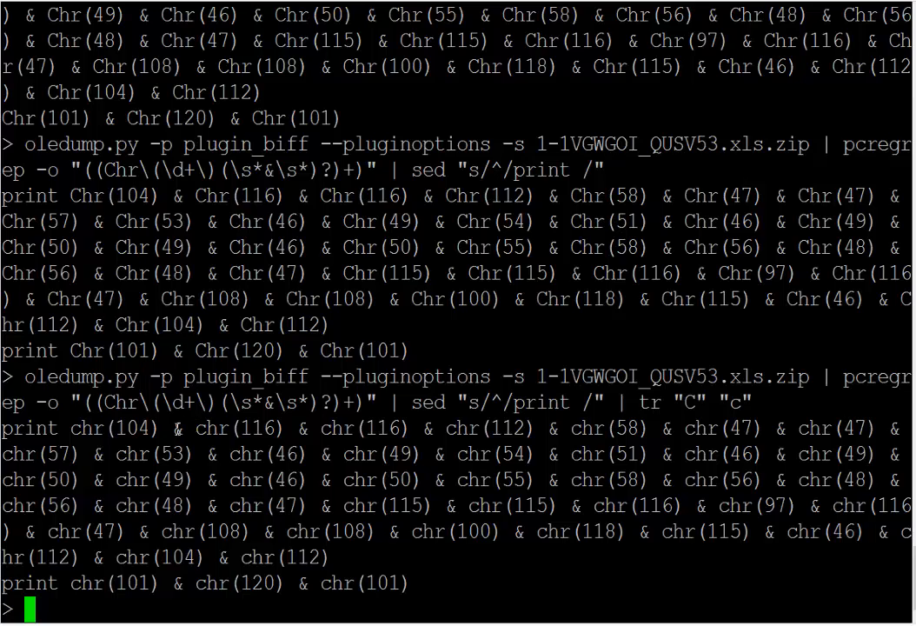
pyautogui.moveTo(182, 428)
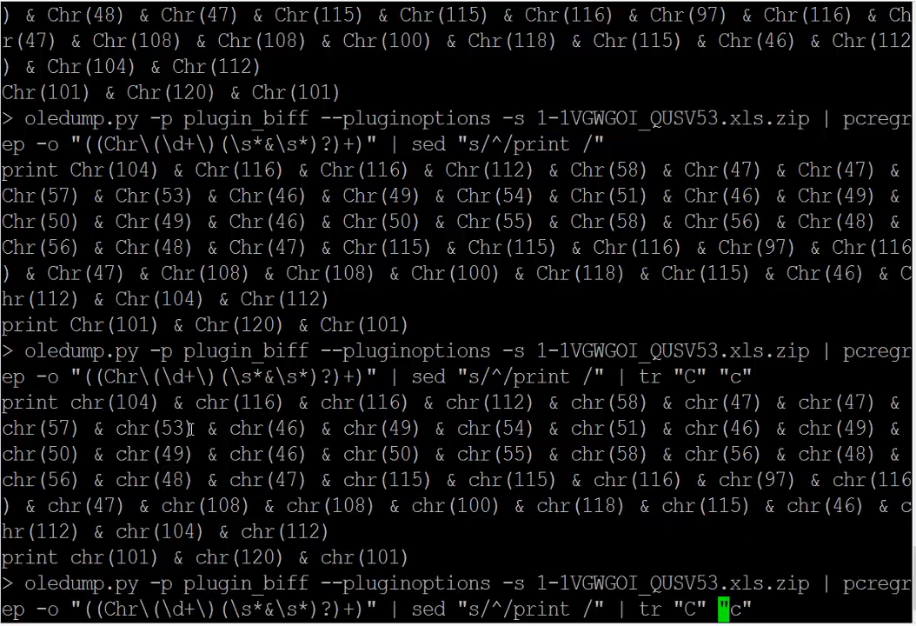
pyautogui.write('&')
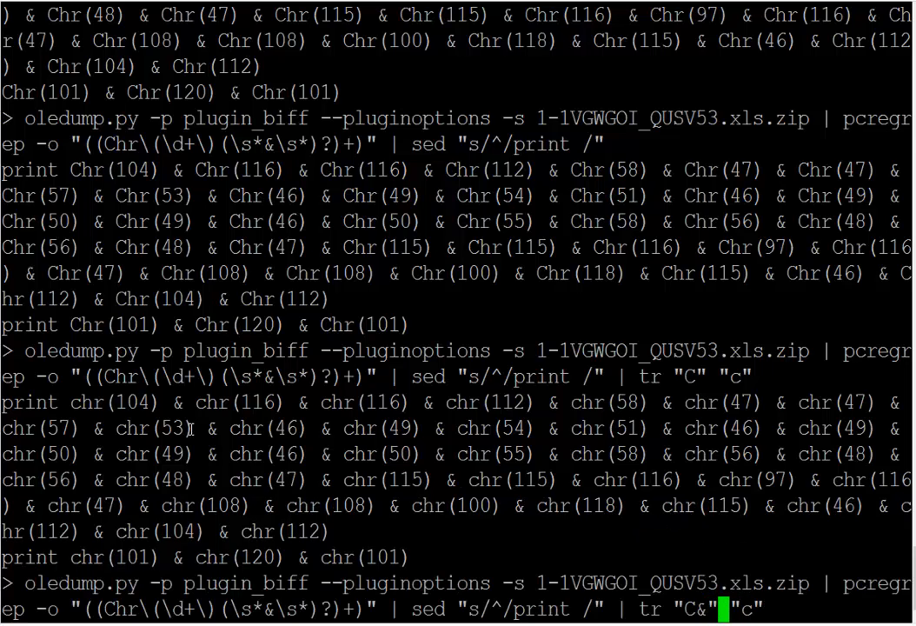
pyautogui.write('+')
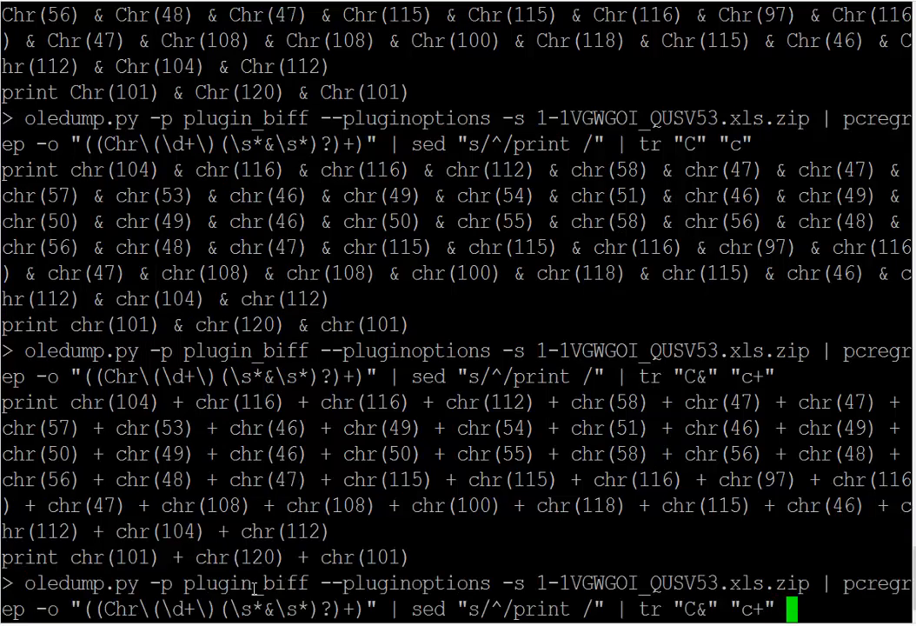
pyautogui.write('|')
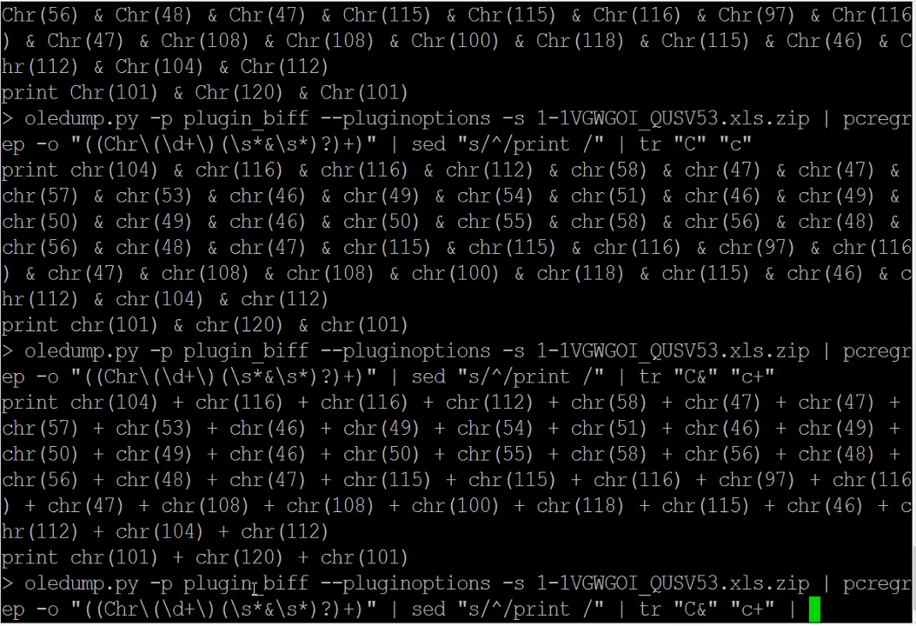